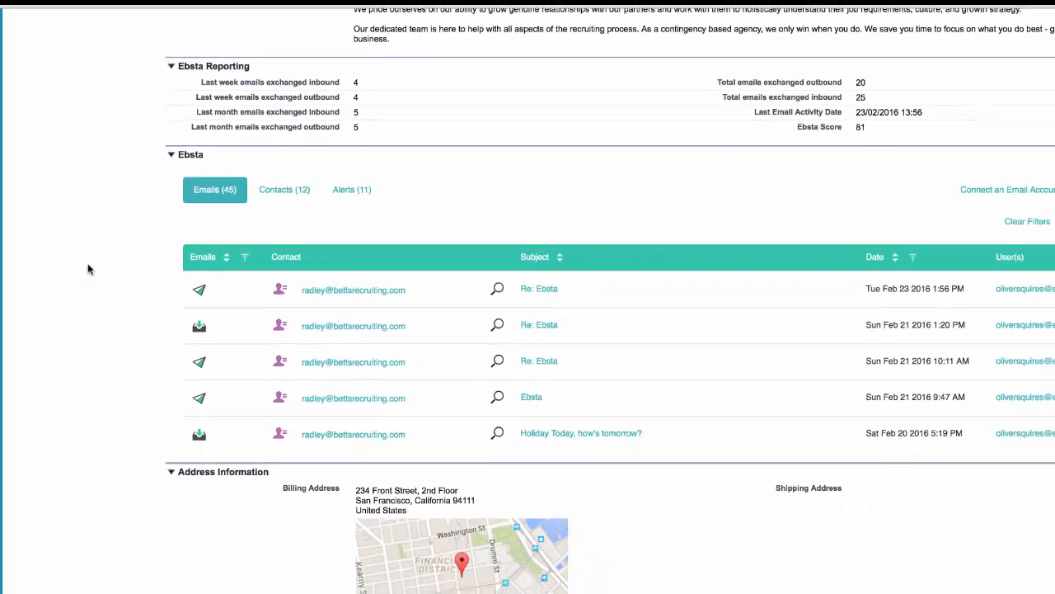
# Scroll down to the Ebsta panel's list of 46 exchanged emails.
pyautogui.scroll(-3)
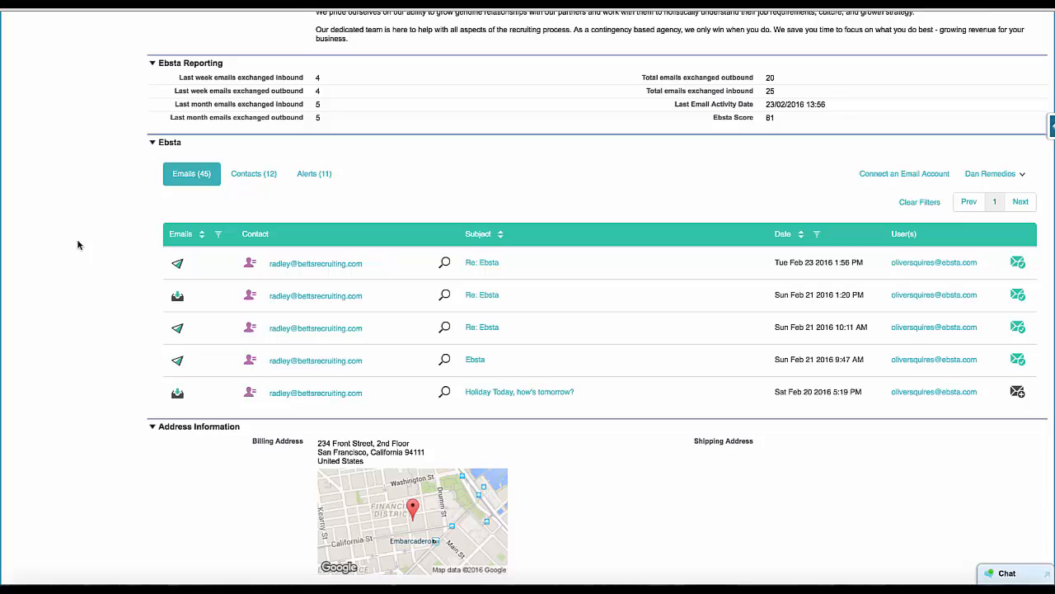
pyautogui.moveTo(185, 283)
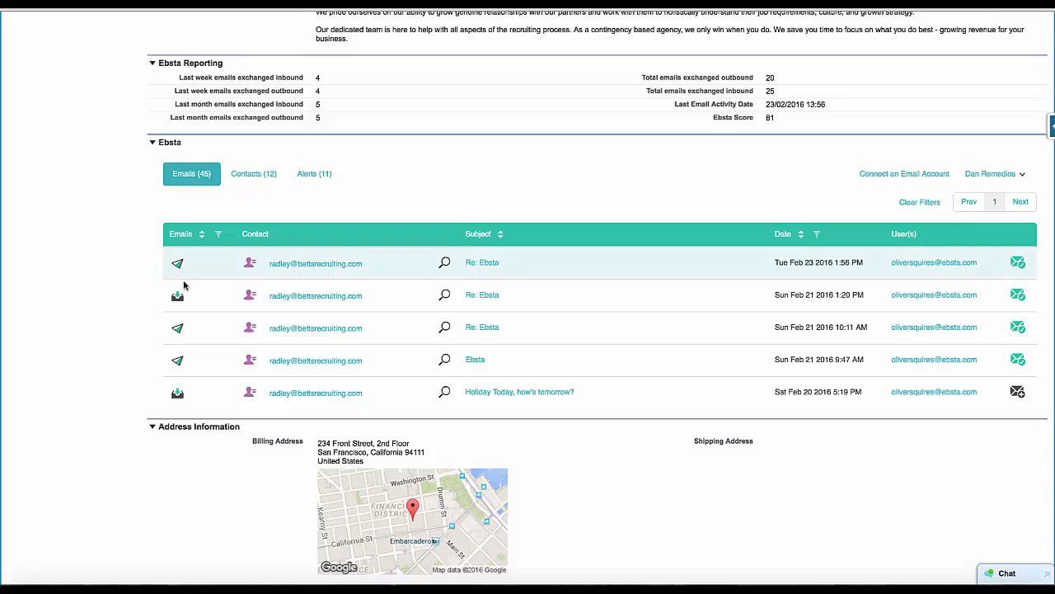
pyautogui.moveTo(195, 297)
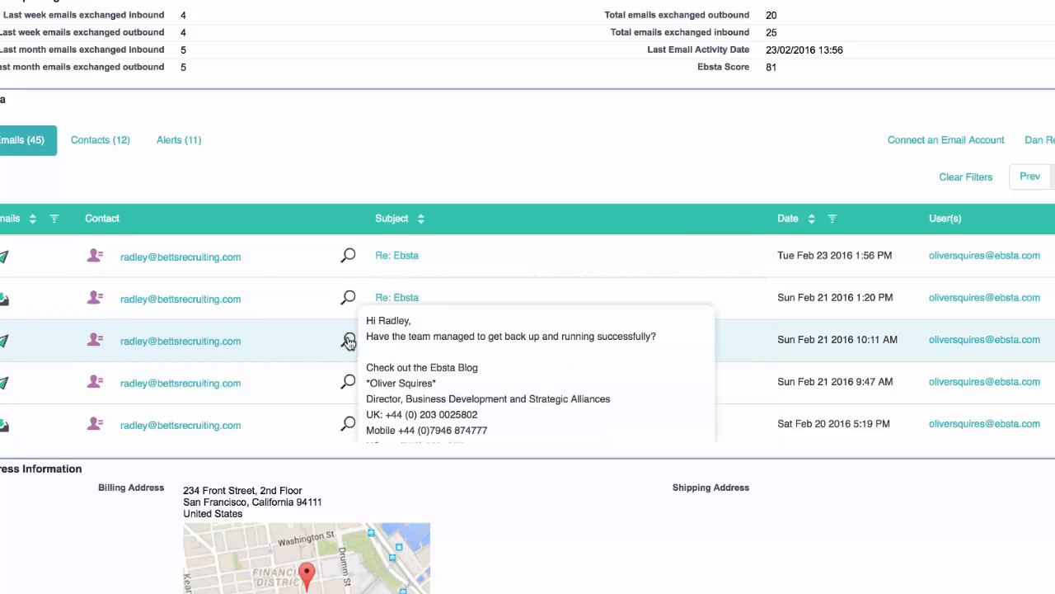
pyautogui.click(395, 254)
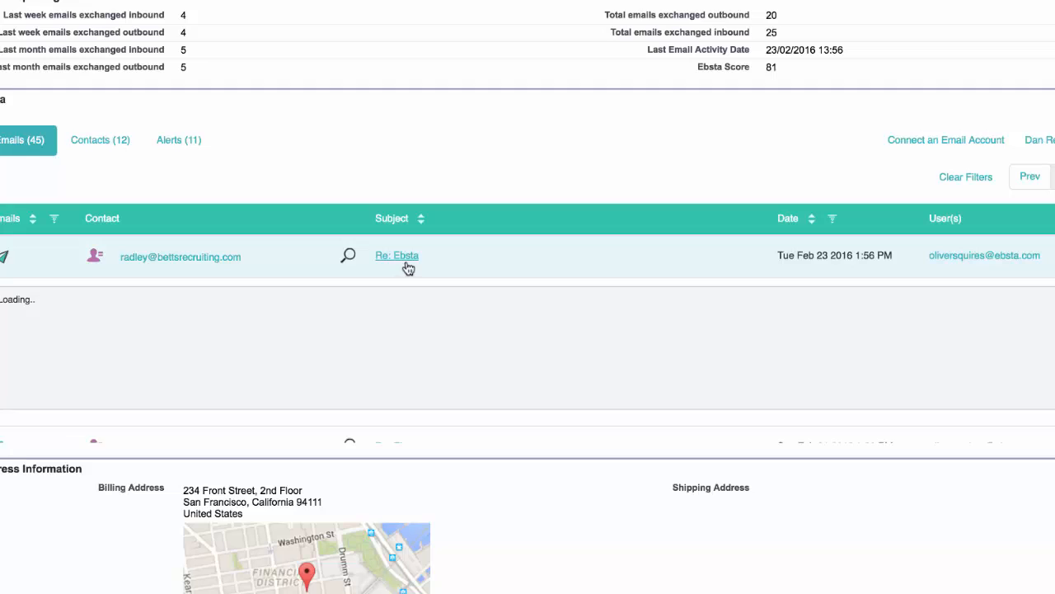
pyautogui.click(395, 254)
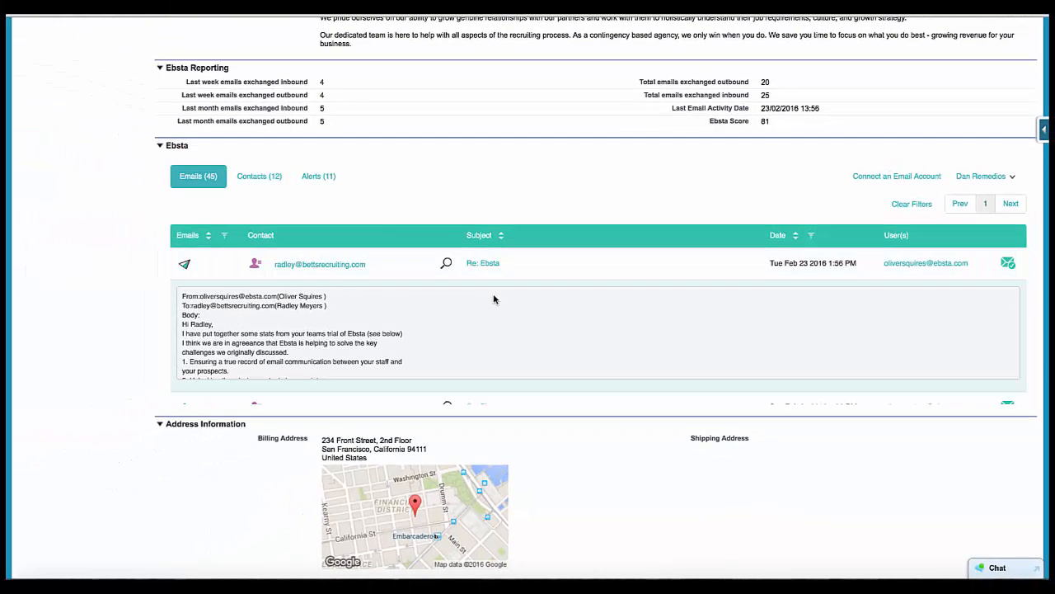
pyautogui.scroll(-3)
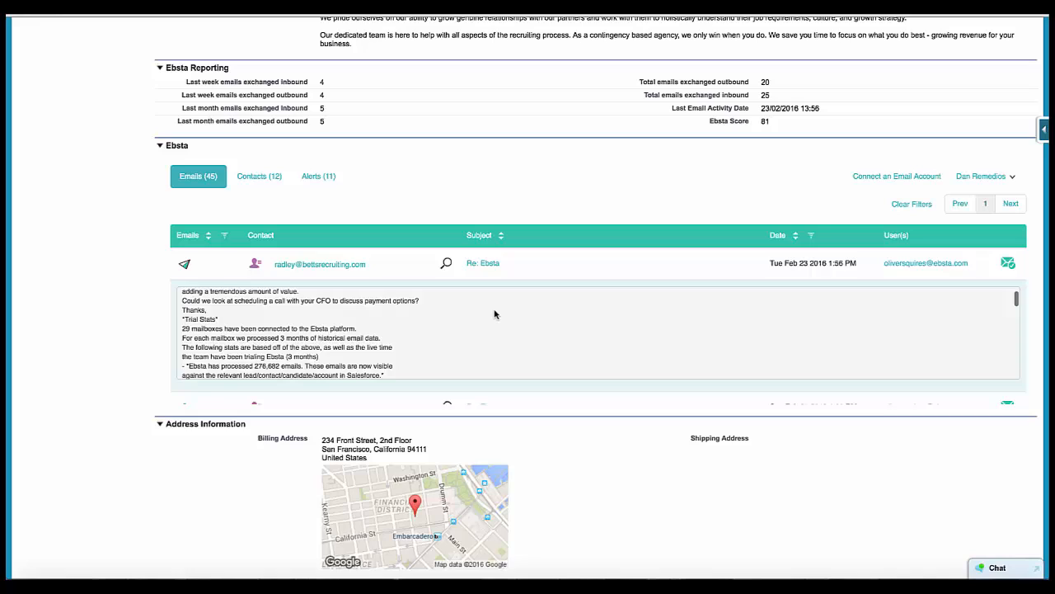
pyautogui.click(481, 262)
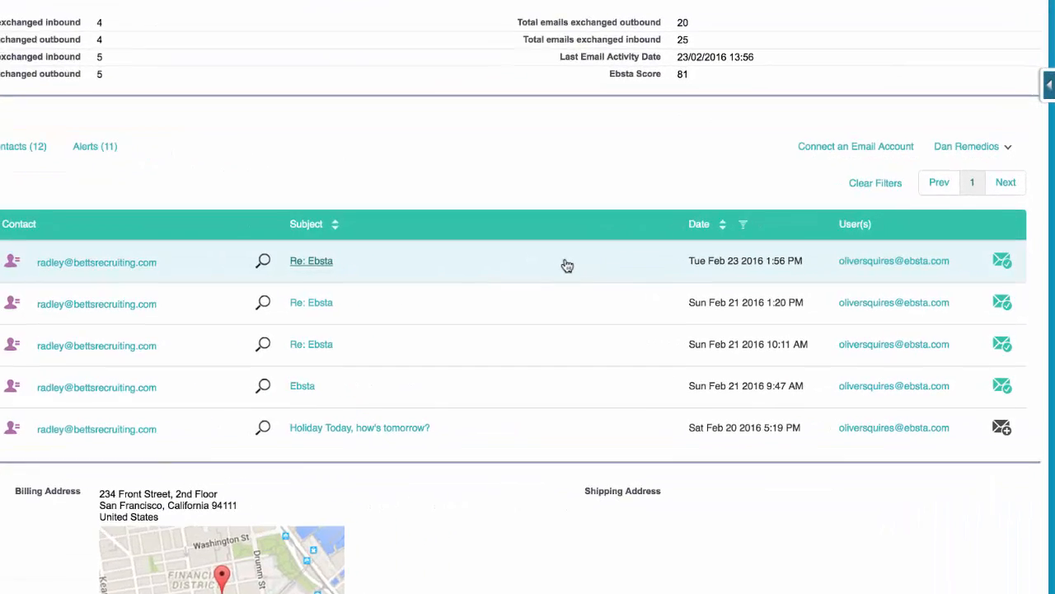
pyautogui.scroll(-3)
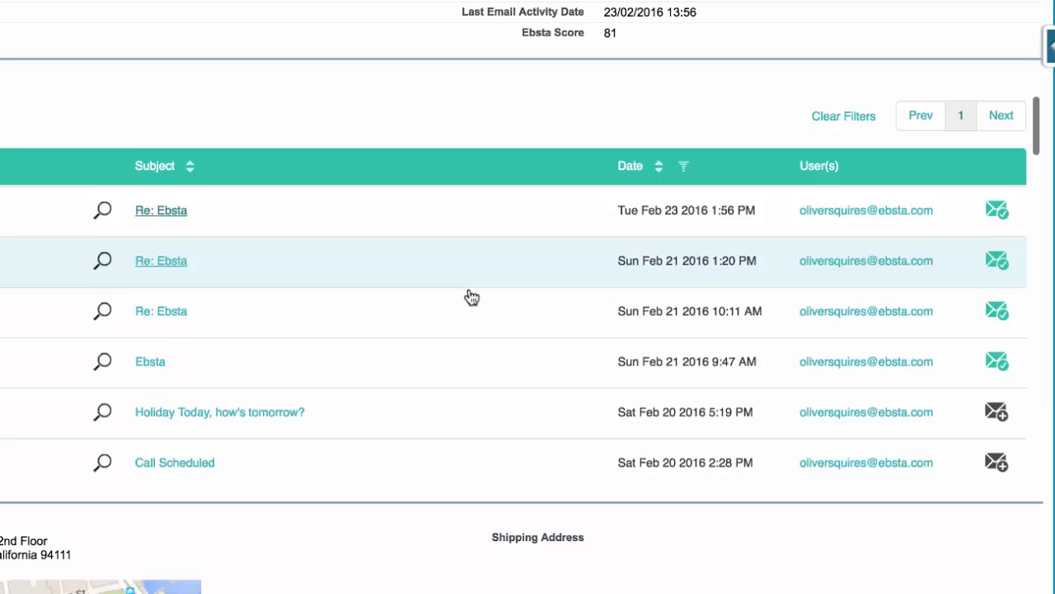
pyautogui.scroll(-3)
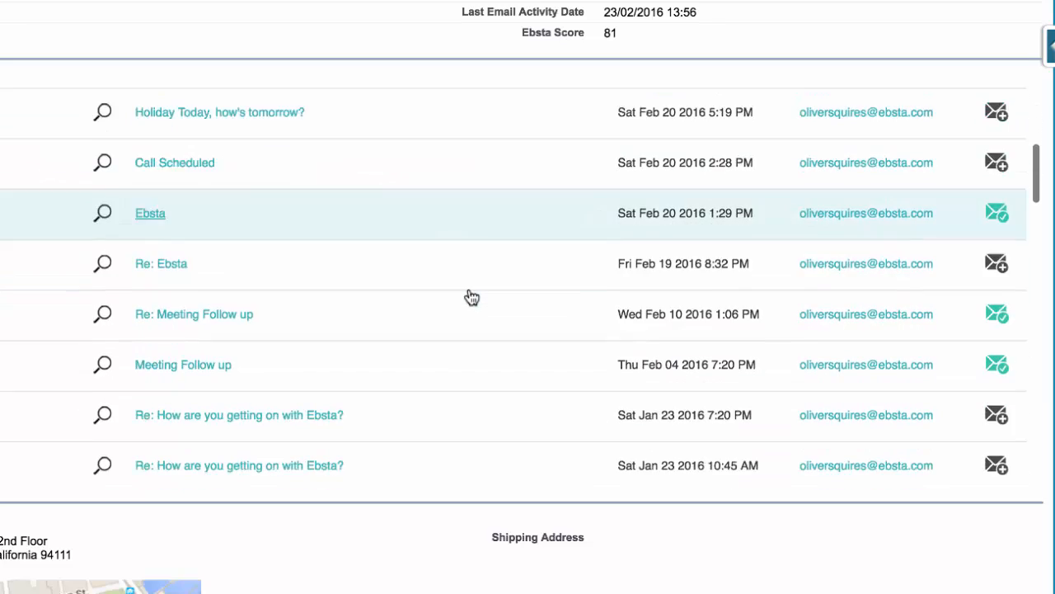
pyautogui.scroll(-3)
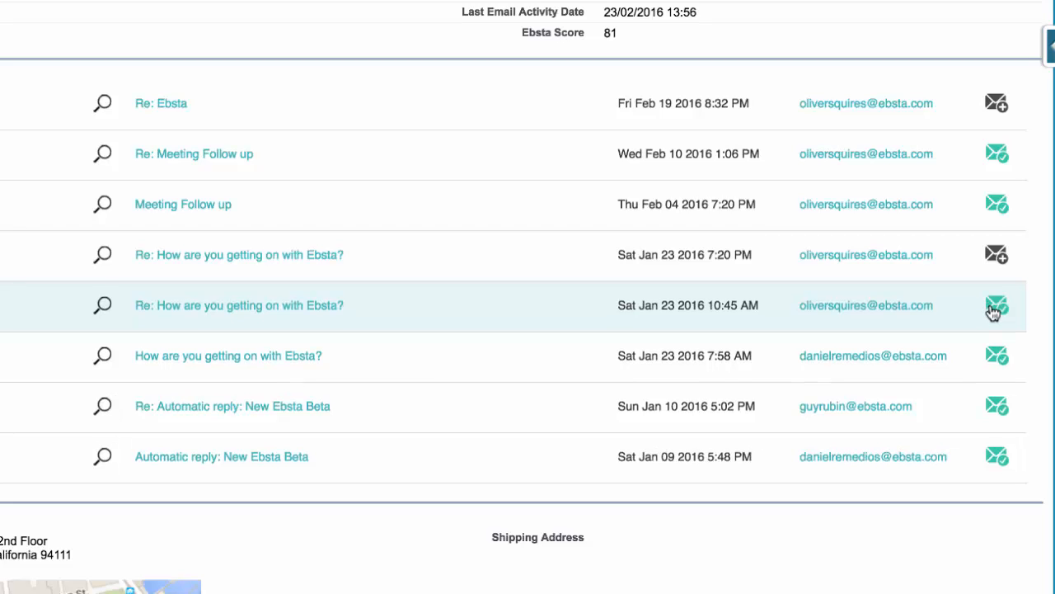
pyautogui.scroll(3)
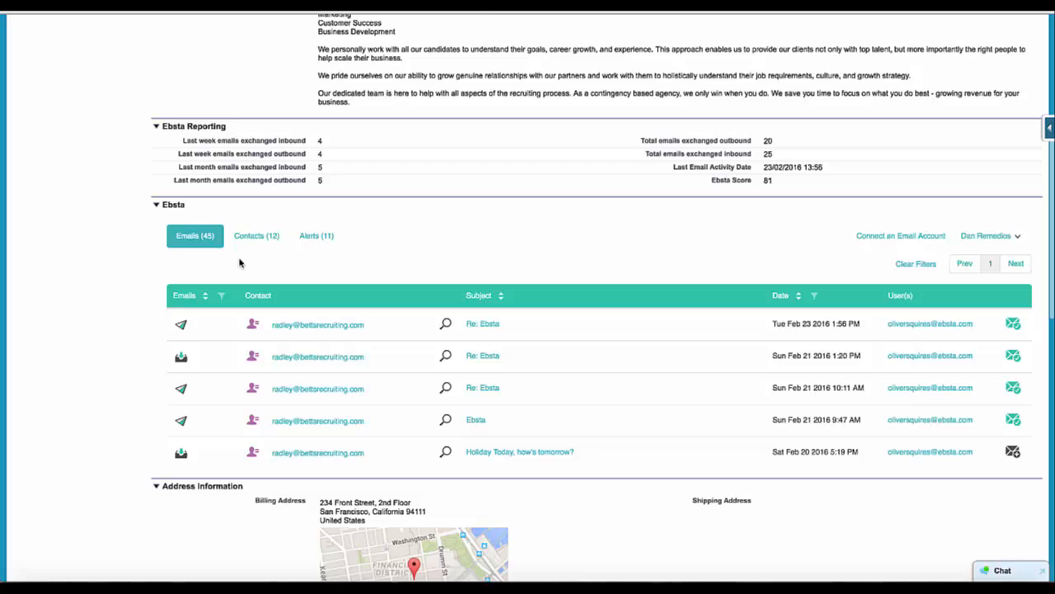
# Show the account's Contacts (12) list in the Ebsta panel.
pyautogui.click(258, 234)
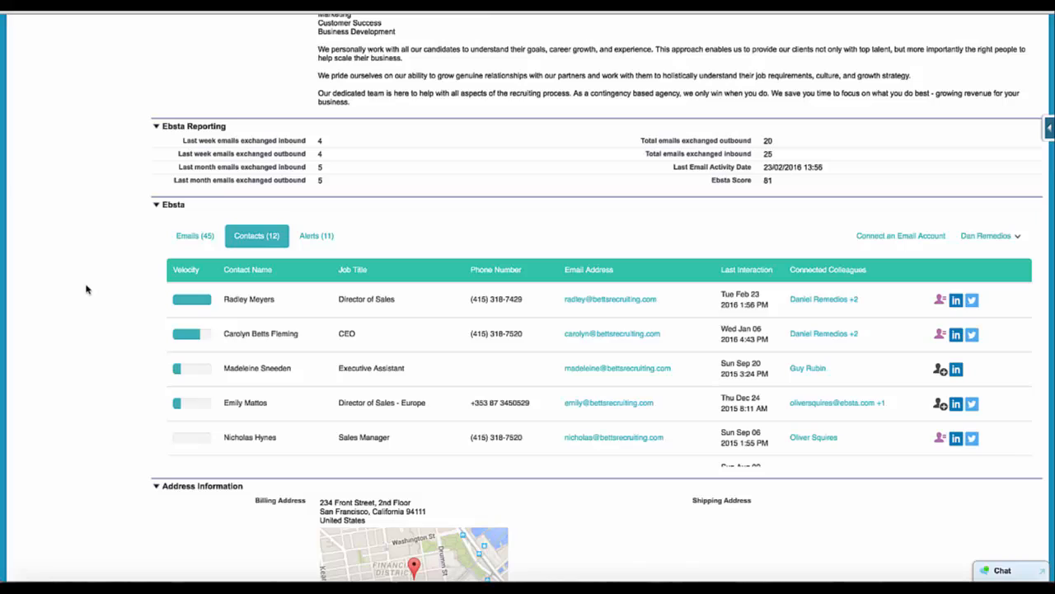
pyautogui.scroll(-3)
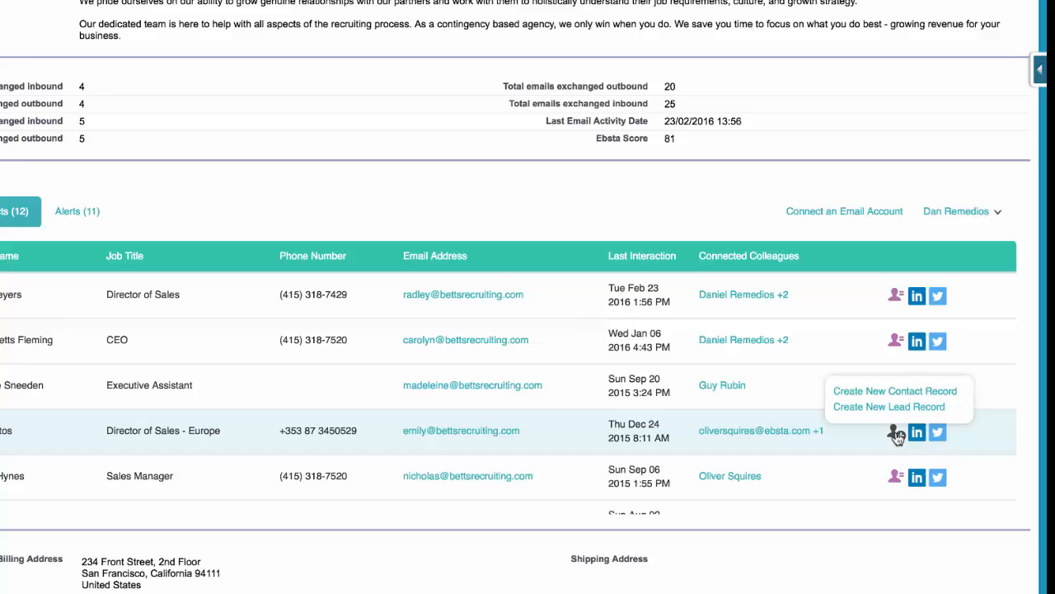
pyautogui.click(894, 389)
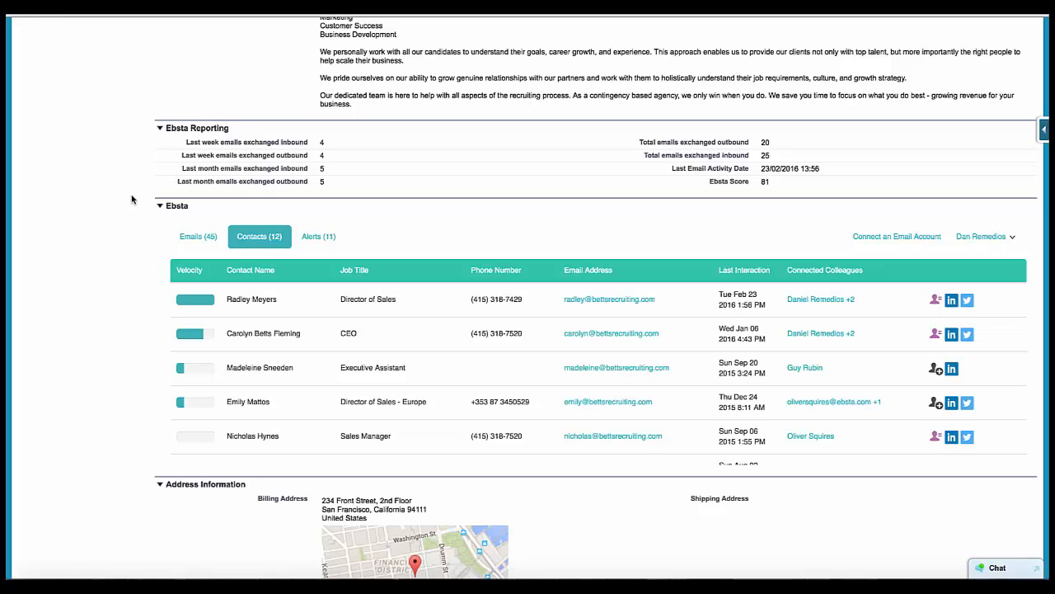
pyautogui.moveTo(953, 305)
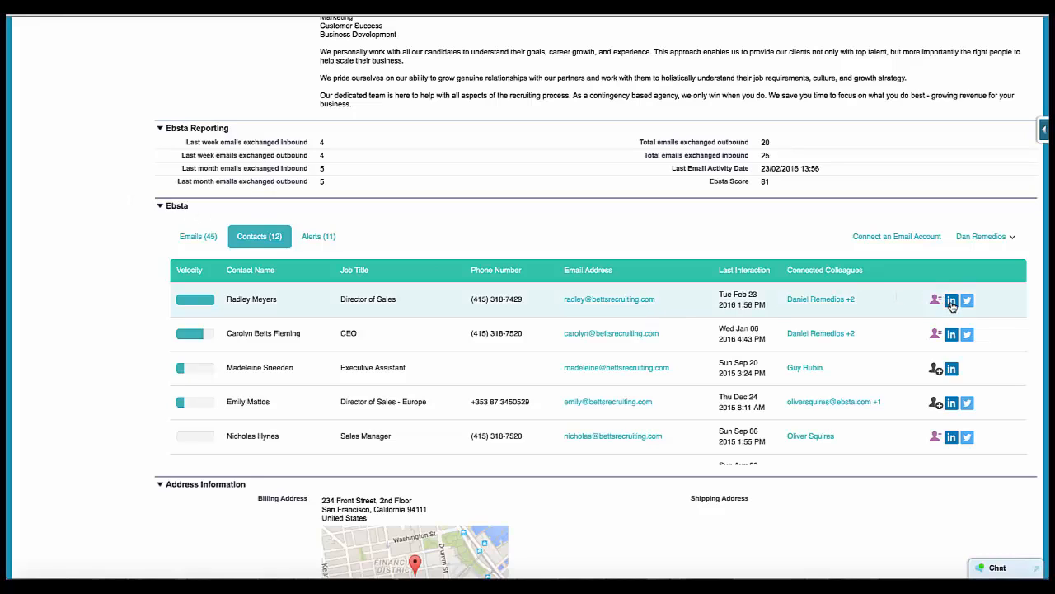
pyautogui.click(951, 300)
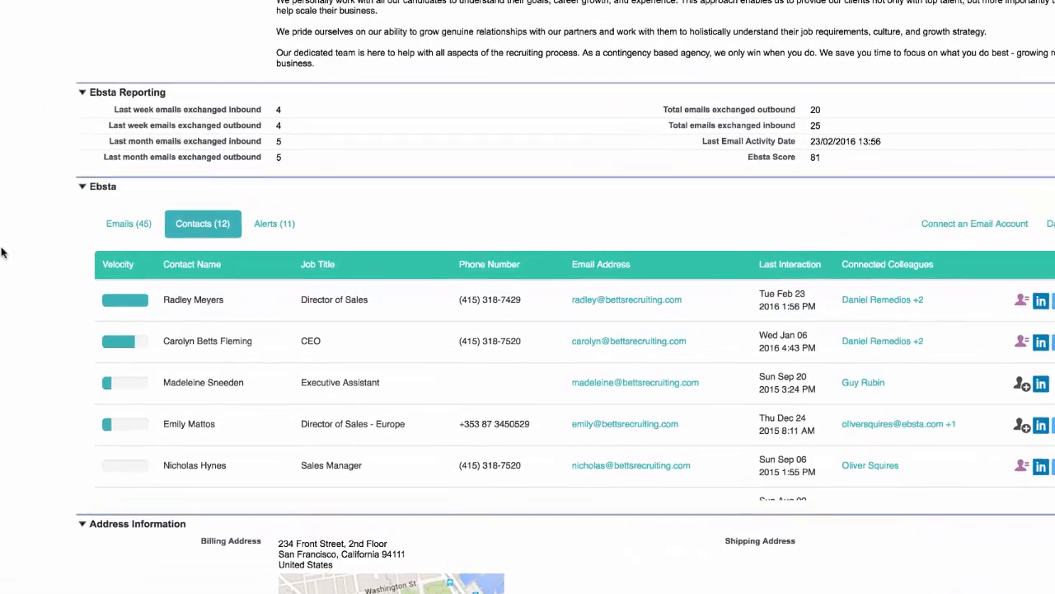
pyautogui.scroll(-3)
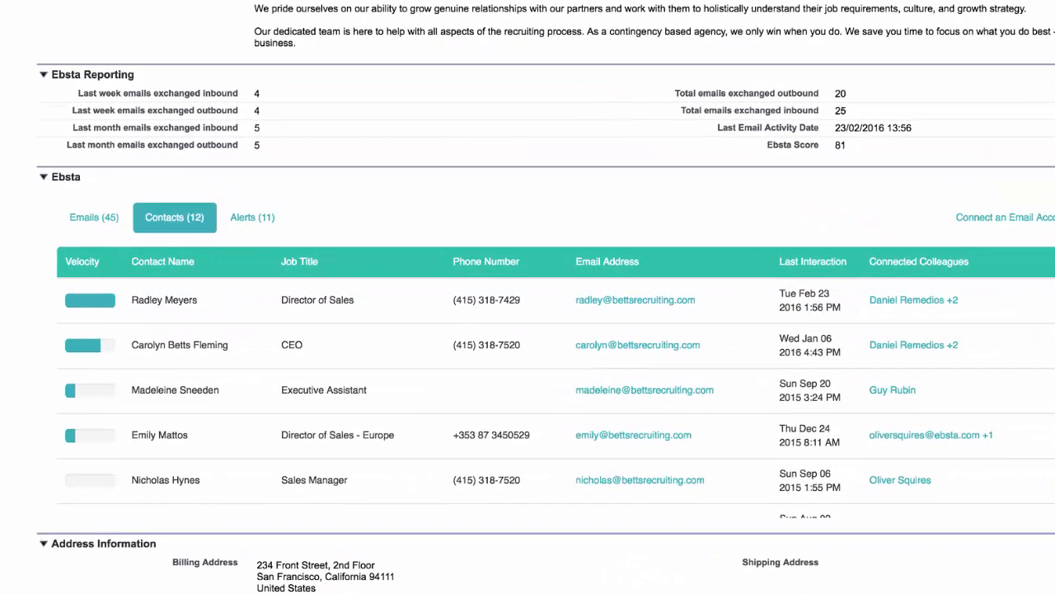